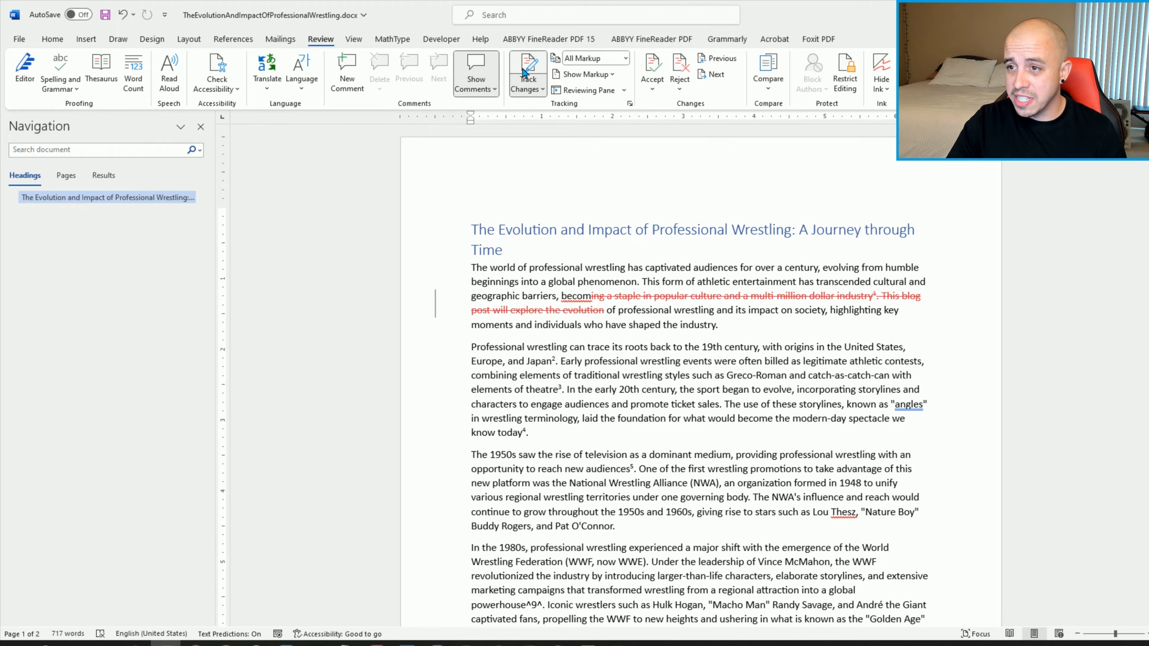
Step: Turn Track Changes off so new edits to the wrestling essay are no longer tracked
{"action": "left_click", "coordinate": [526, 69]}
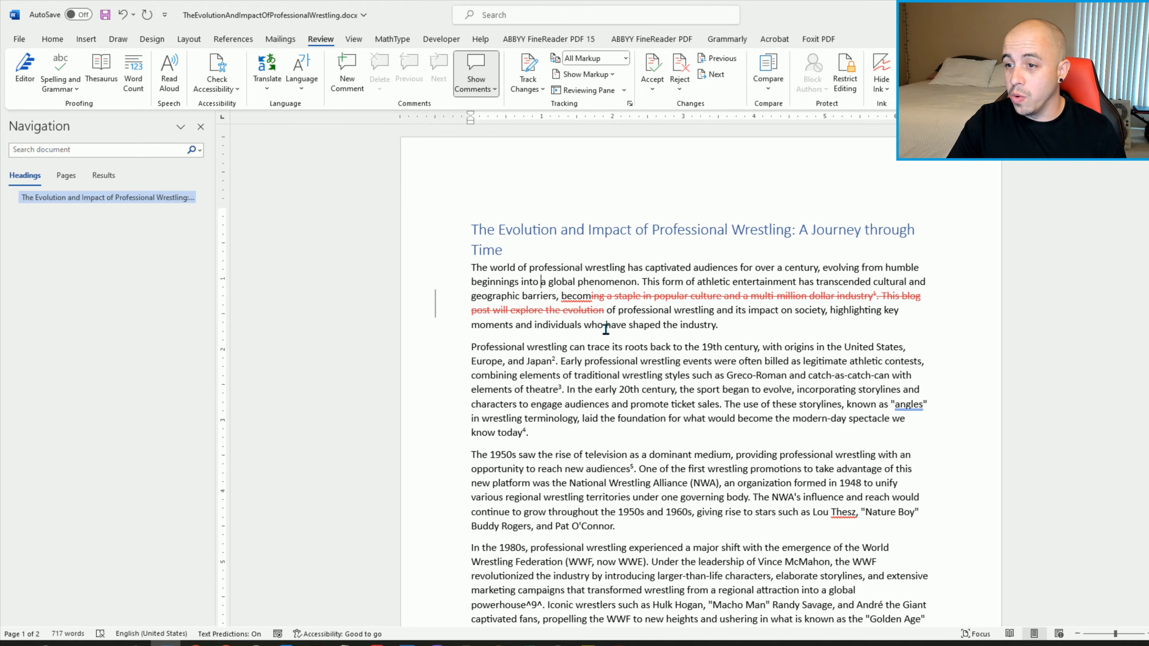
{"action": "mouse_move", "coordinate": [652, 69]}
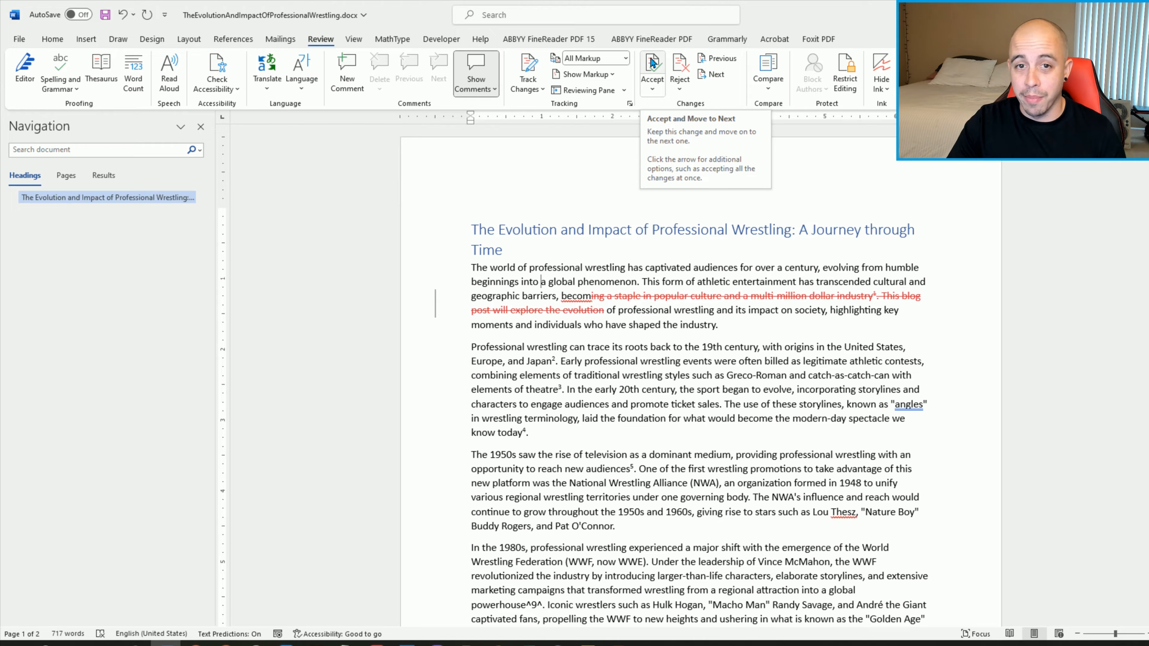
Step: Reject the first-paragraph deletion, restoring the sentence about becoming a staple in popular culture
{"action": "left_click", "coordinate": [650, 70]}
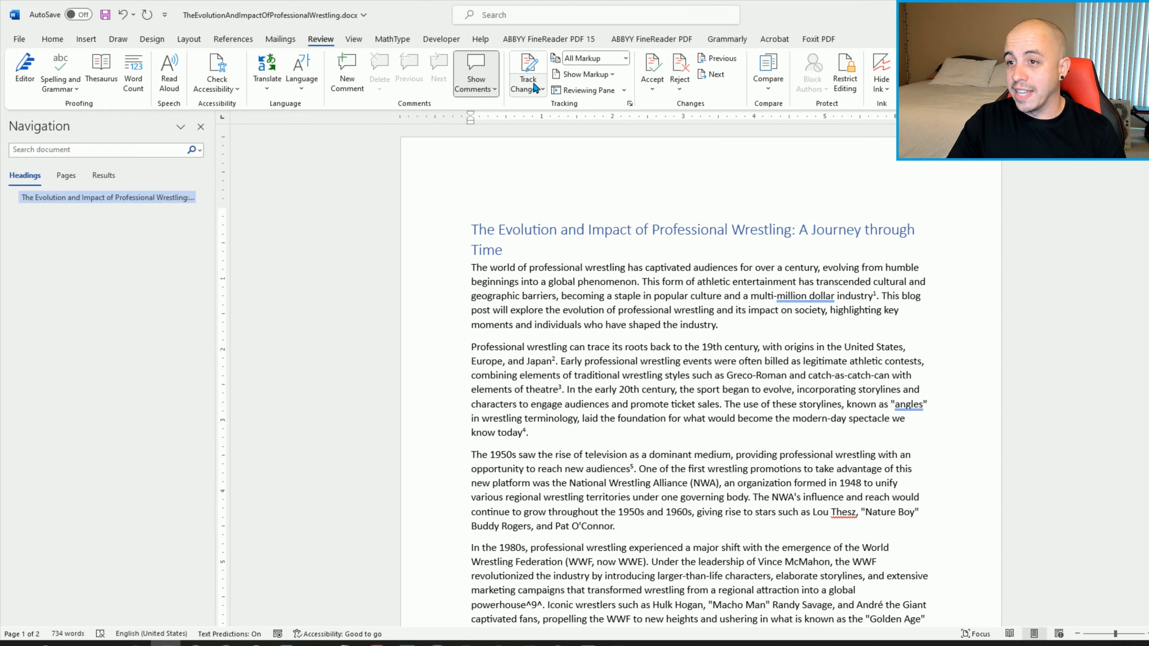
{"action": "mouse_move", "coordinate": [526, 66]}
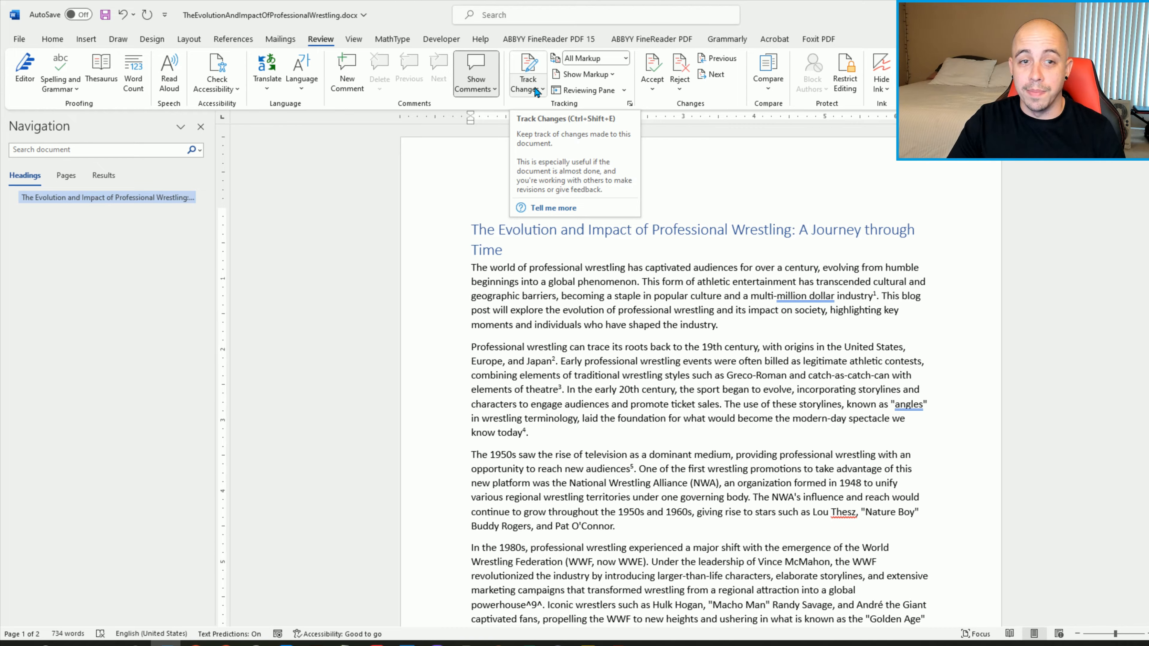